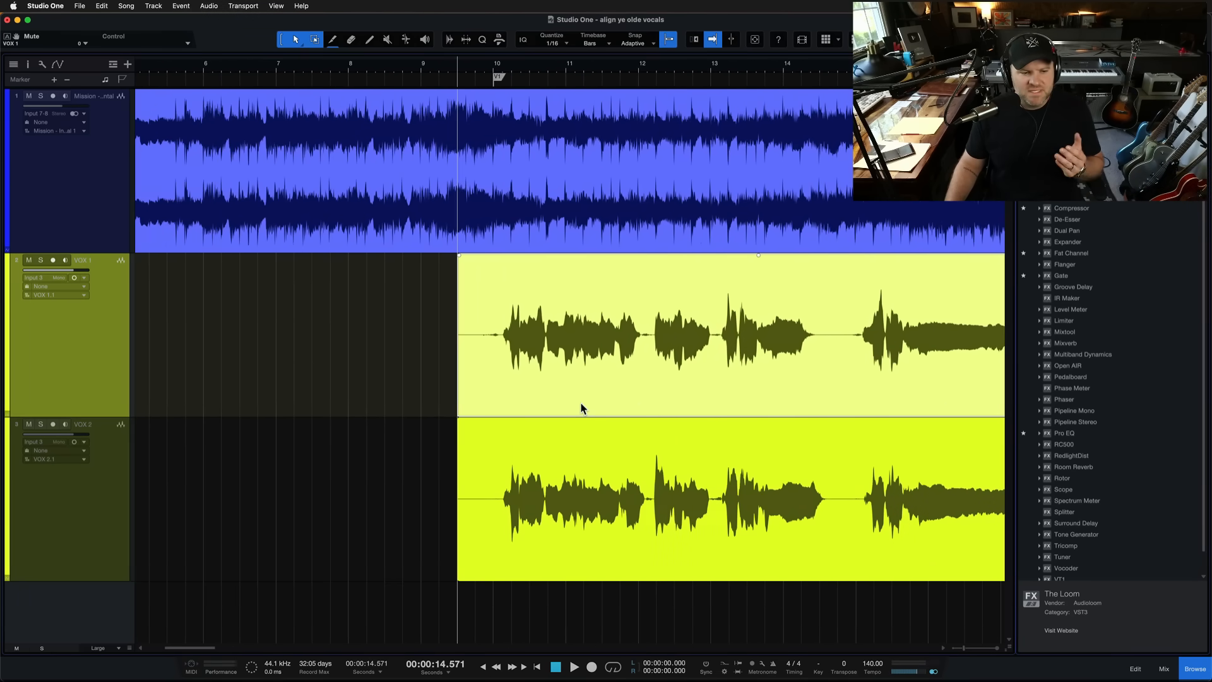
Step: Colour the VOX 1 track green and the VOX 2 track red
key(cmd+s)
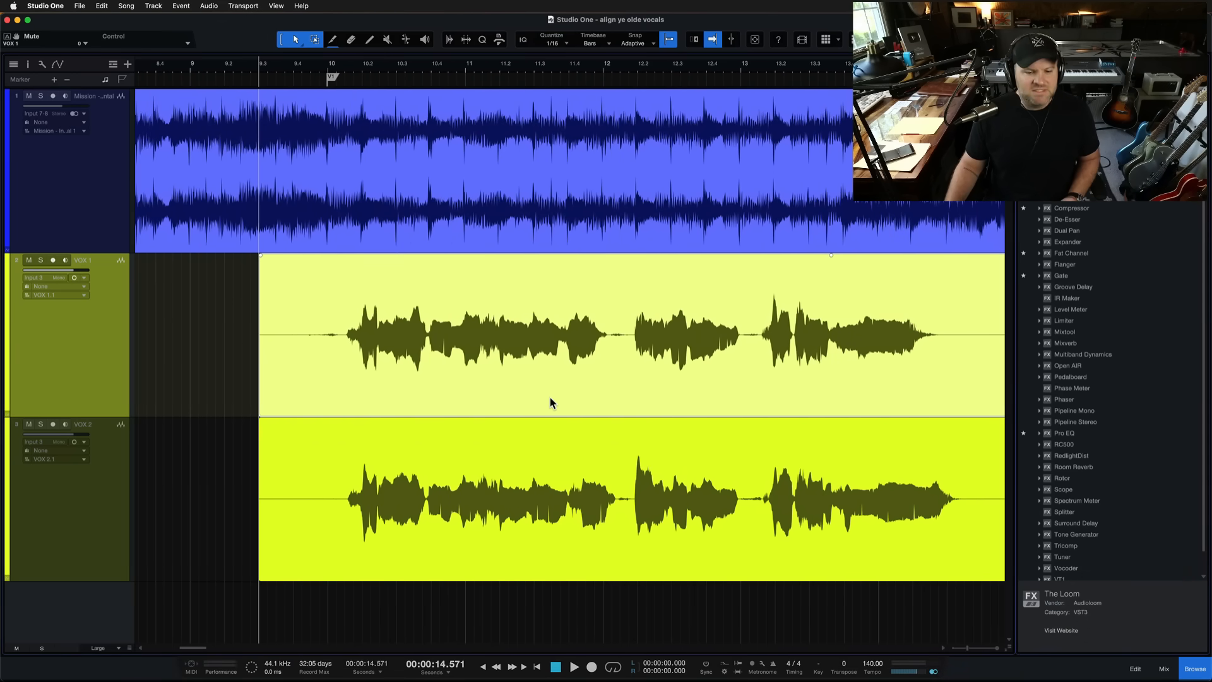
mouse_move(669, 348)
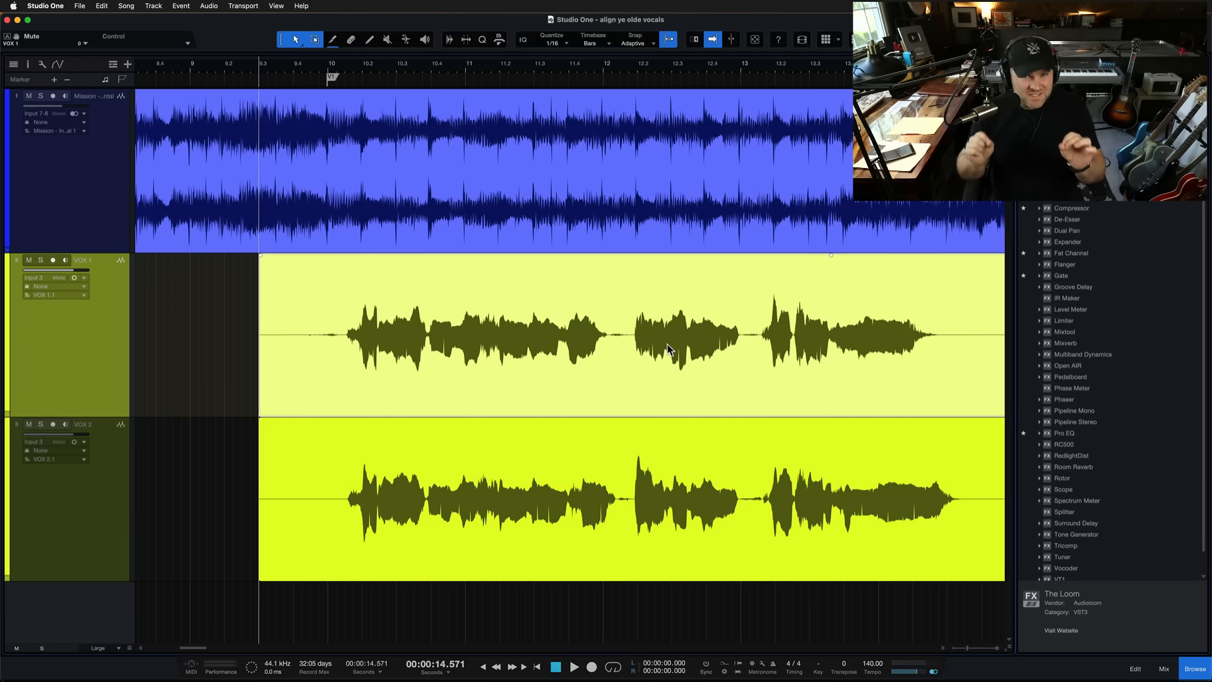
mouse_move(735, 396)
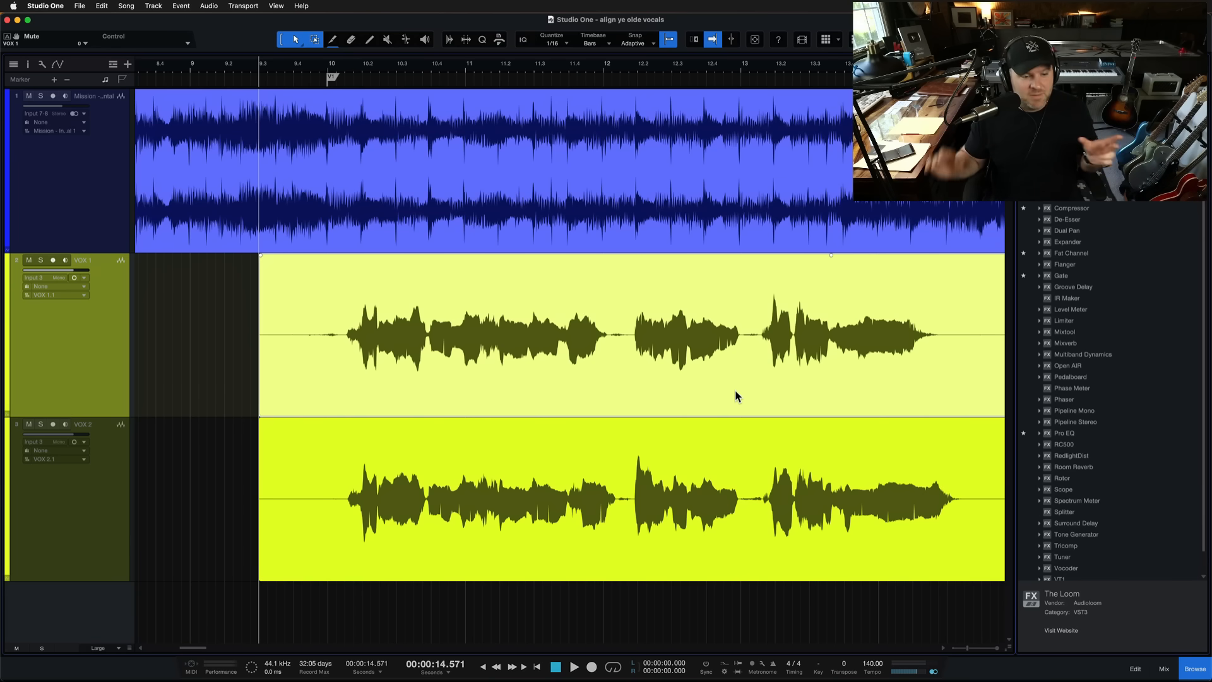
mouse_move(451, 365)
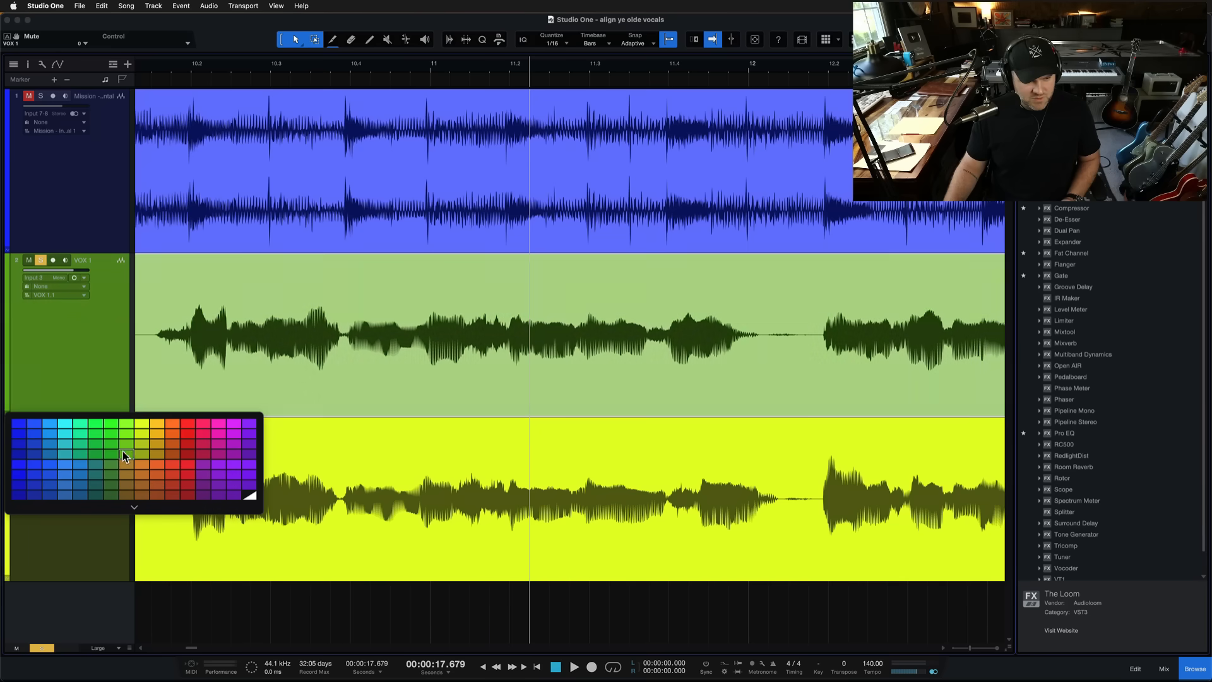
click(125, 454)
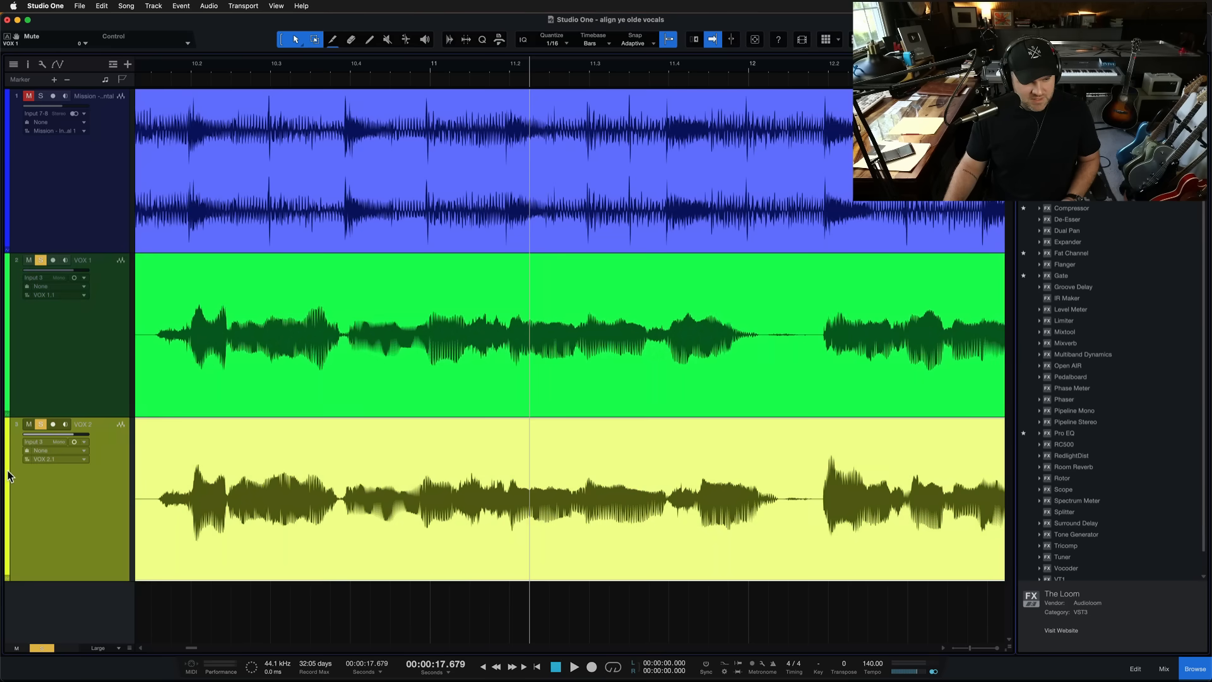
click(186, 596)
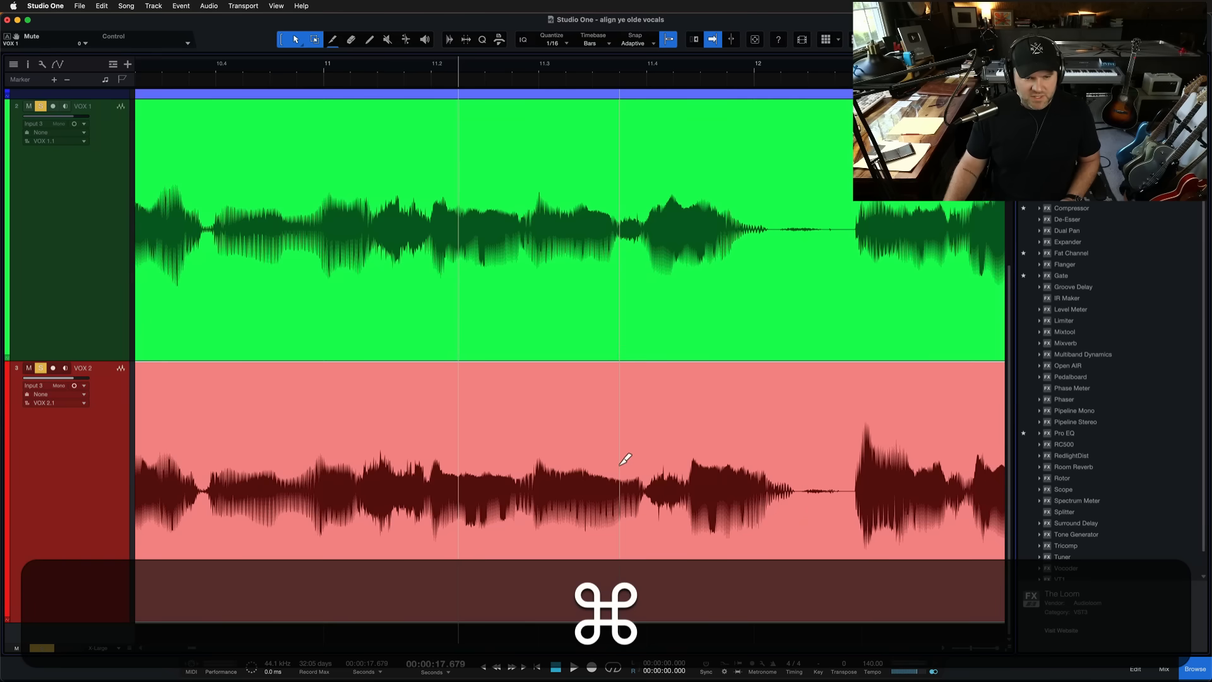
key(cmd+n)
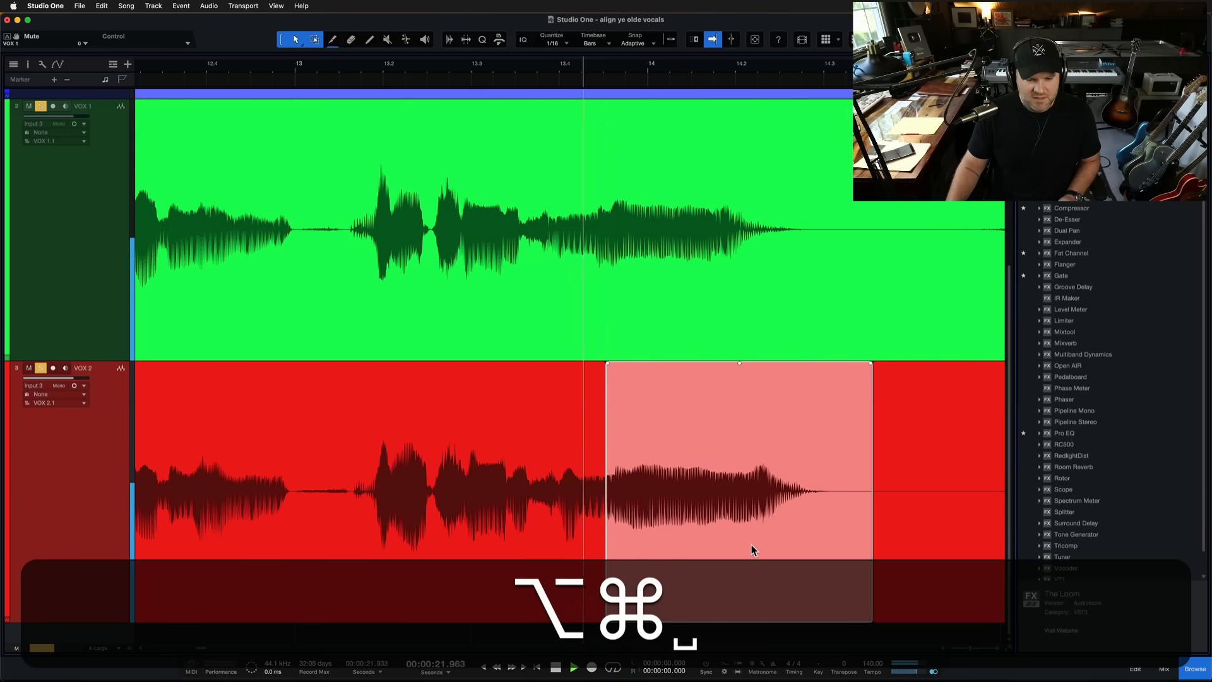
key(cmd+z)
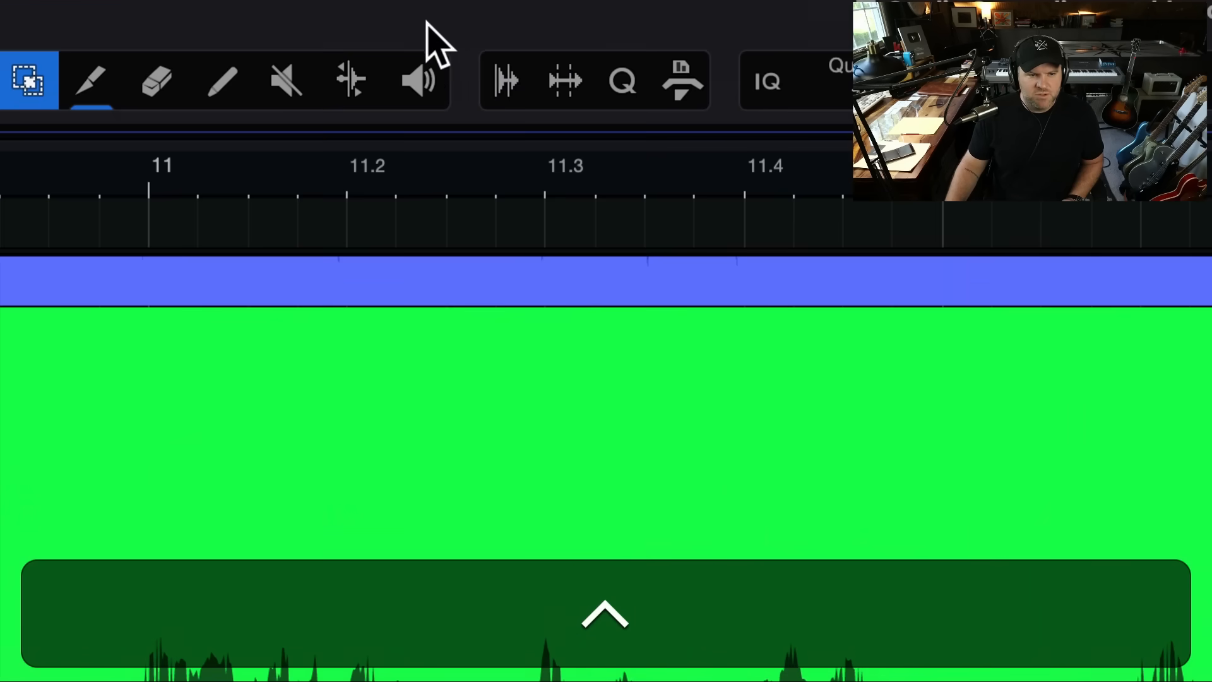
mouse_move(504, 80)
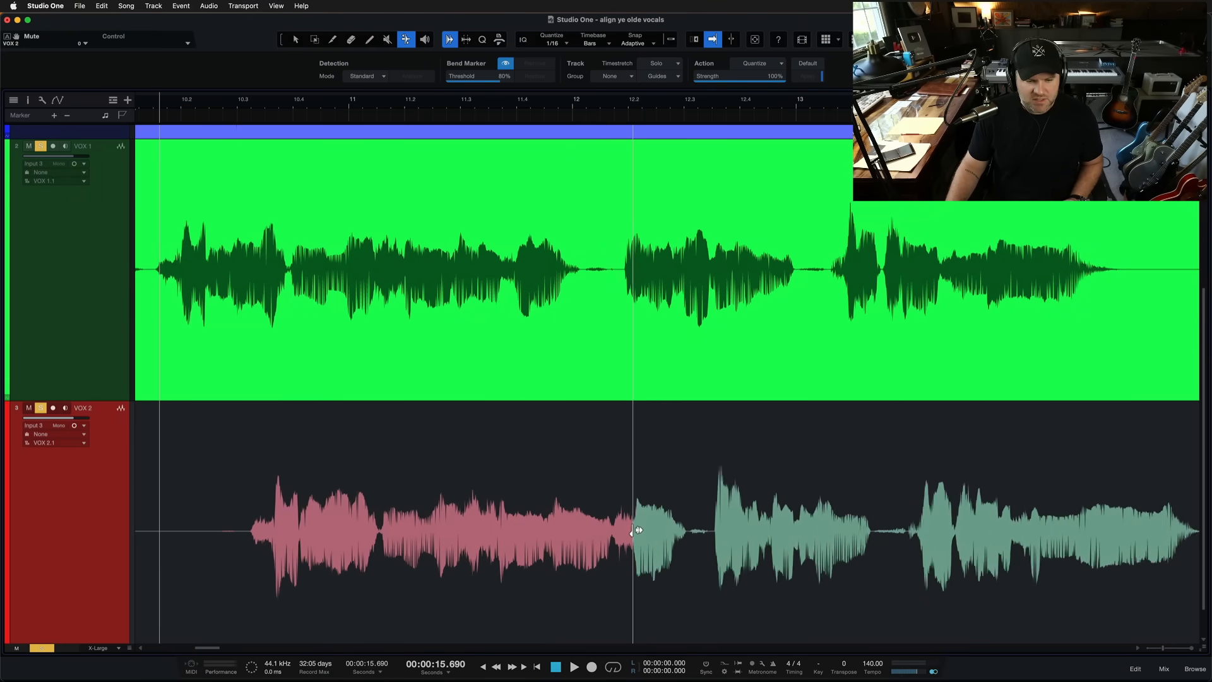
Step: Bend VOX 2 toward VOX 1's timing, undoing unwanted bend marker moves
key(cmd+z)
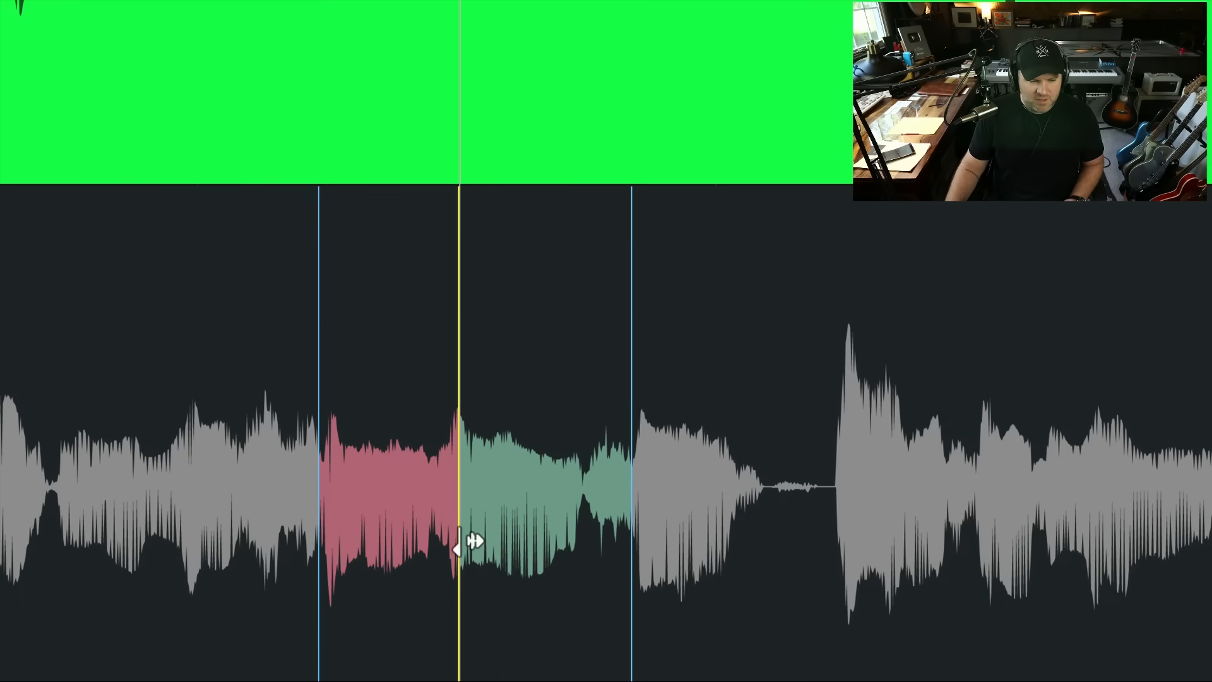
key(shift+cmd+s)
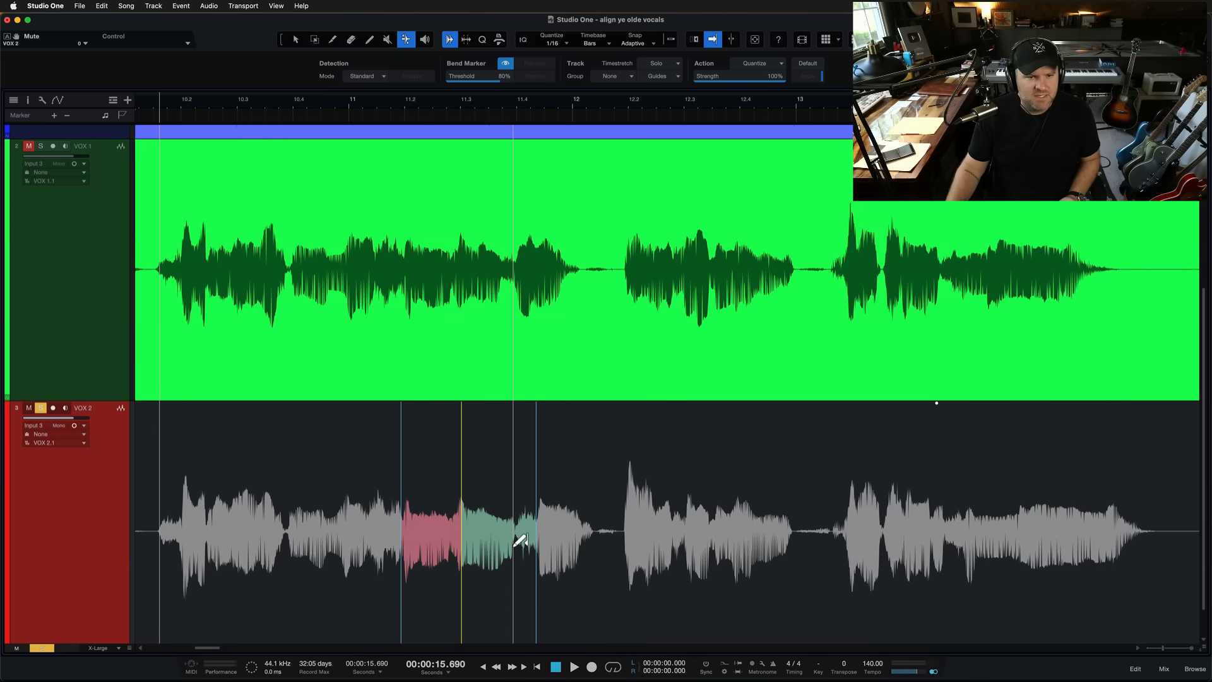
key(cmd+z)
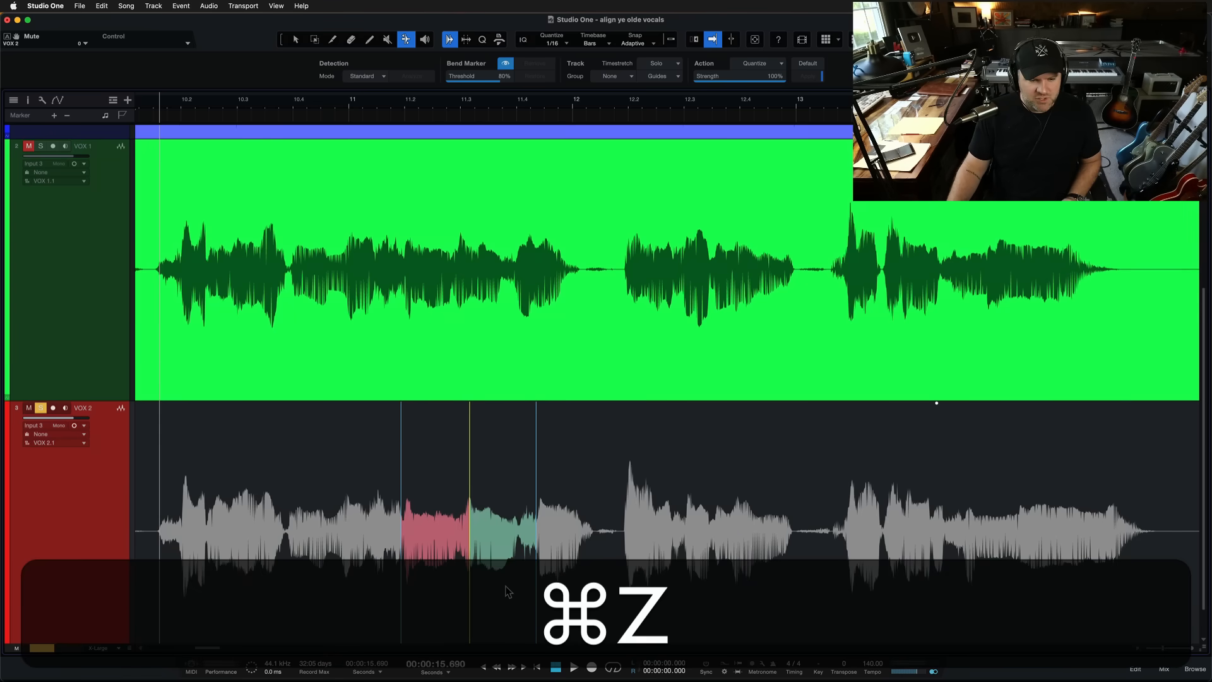
Step: Undo another bend marker change and switch VOX 2's timestretch algorithm to Drums
key(cmd+z)
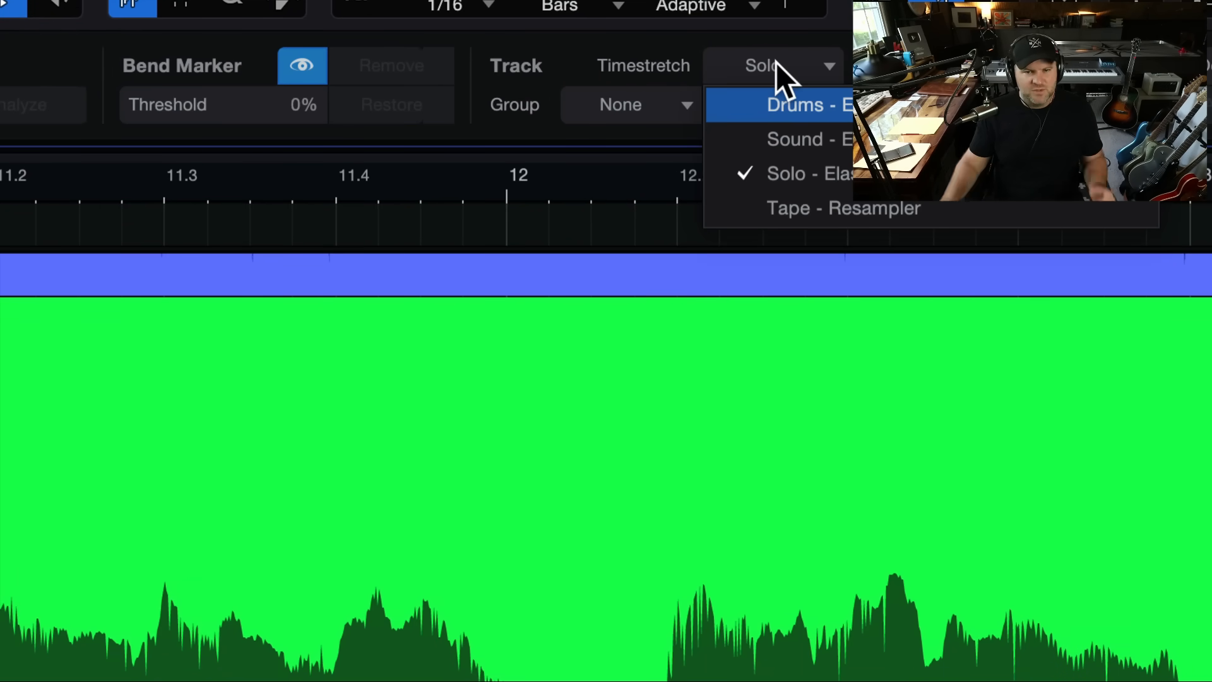
mouse_move(804, 147)
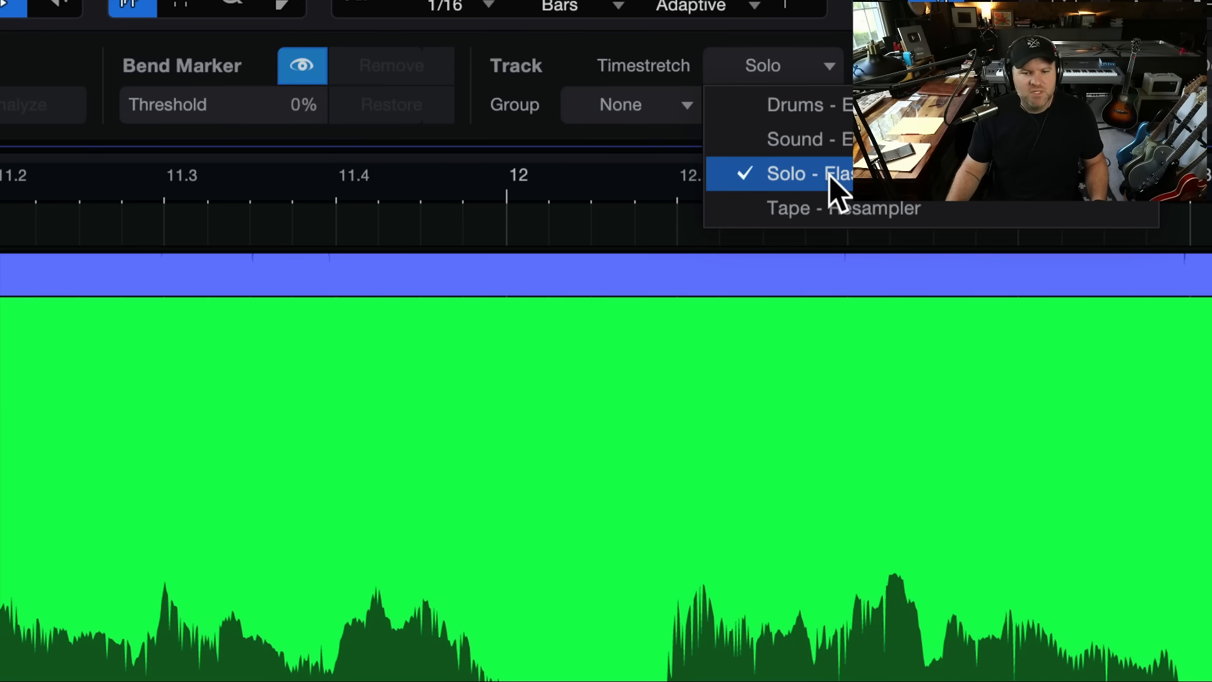
mouse_move(827, 185)
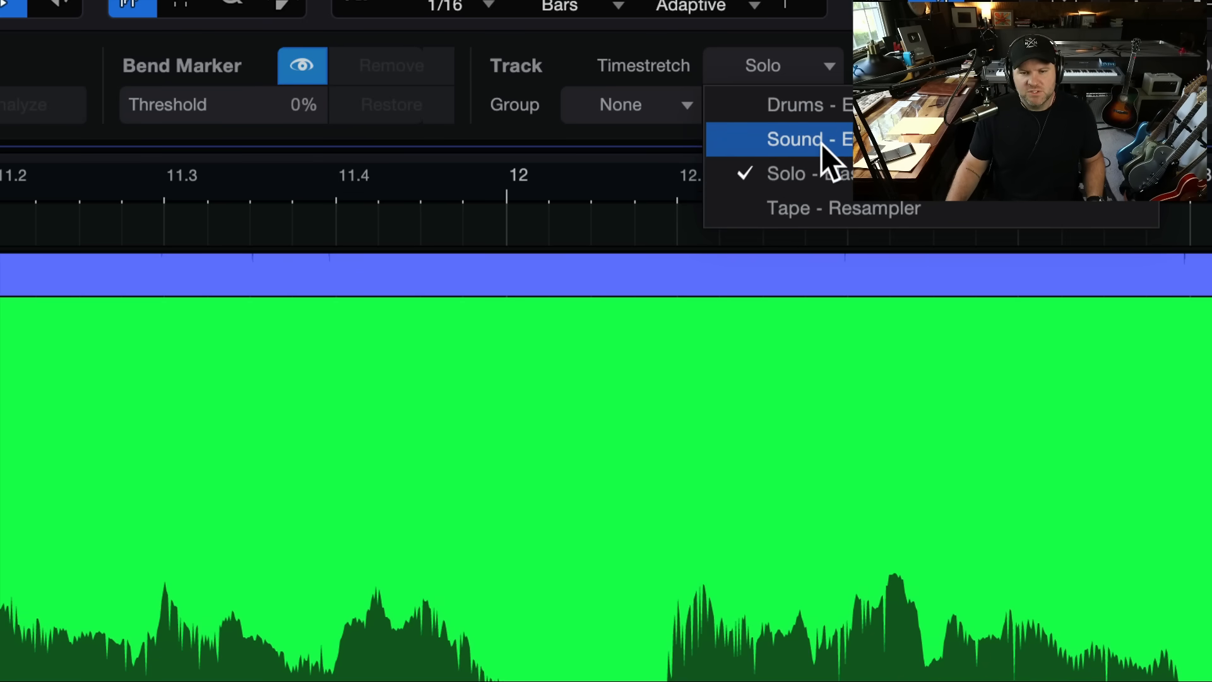
click(791, 139)
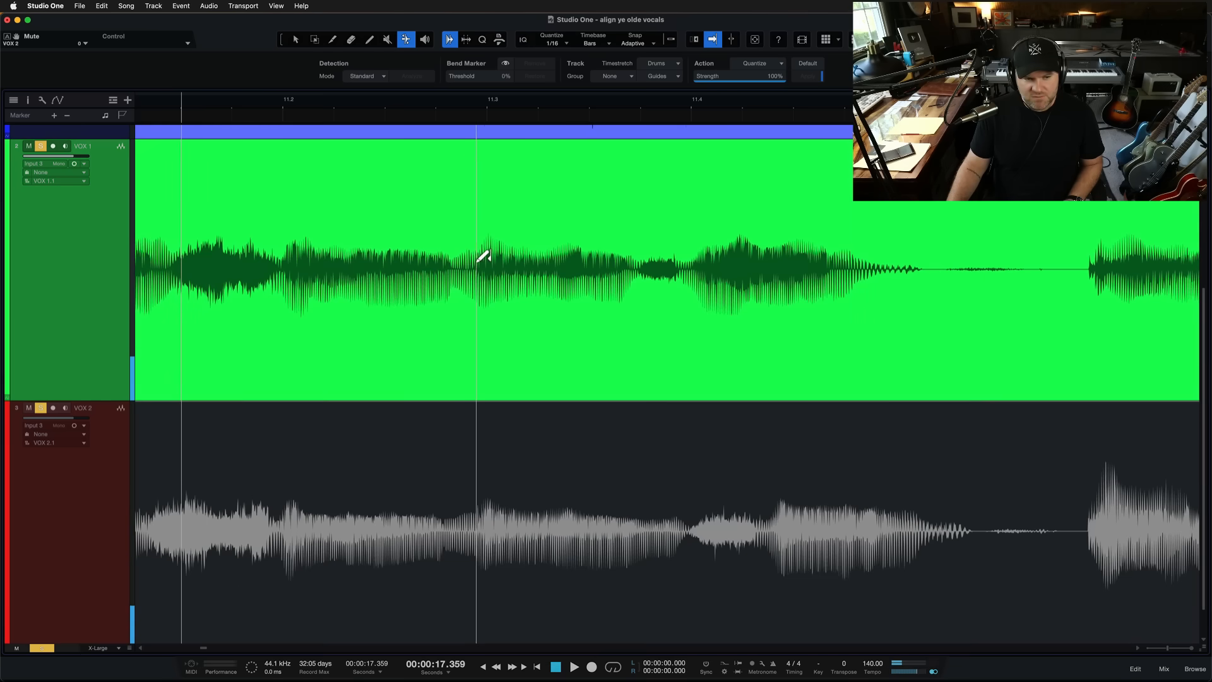
mouse_move(652, 278)
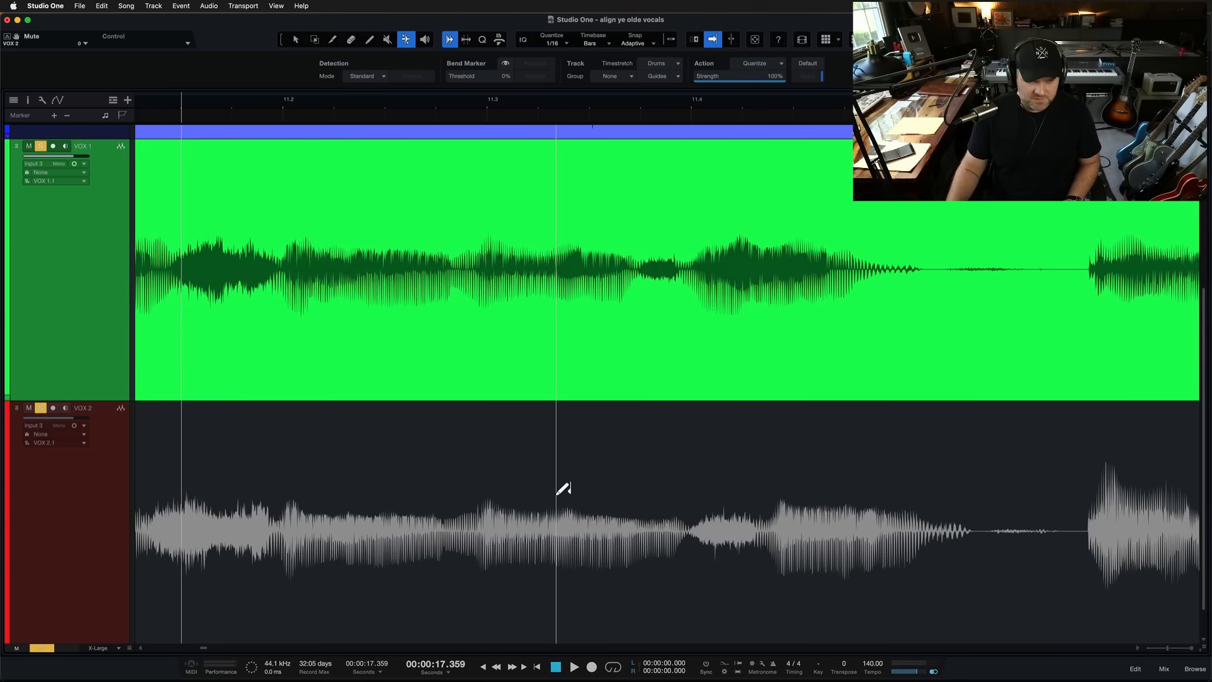
Step: Zoom in on the VOX 1 and VOX 2 tracks before placing bend markers
click(406, 39)
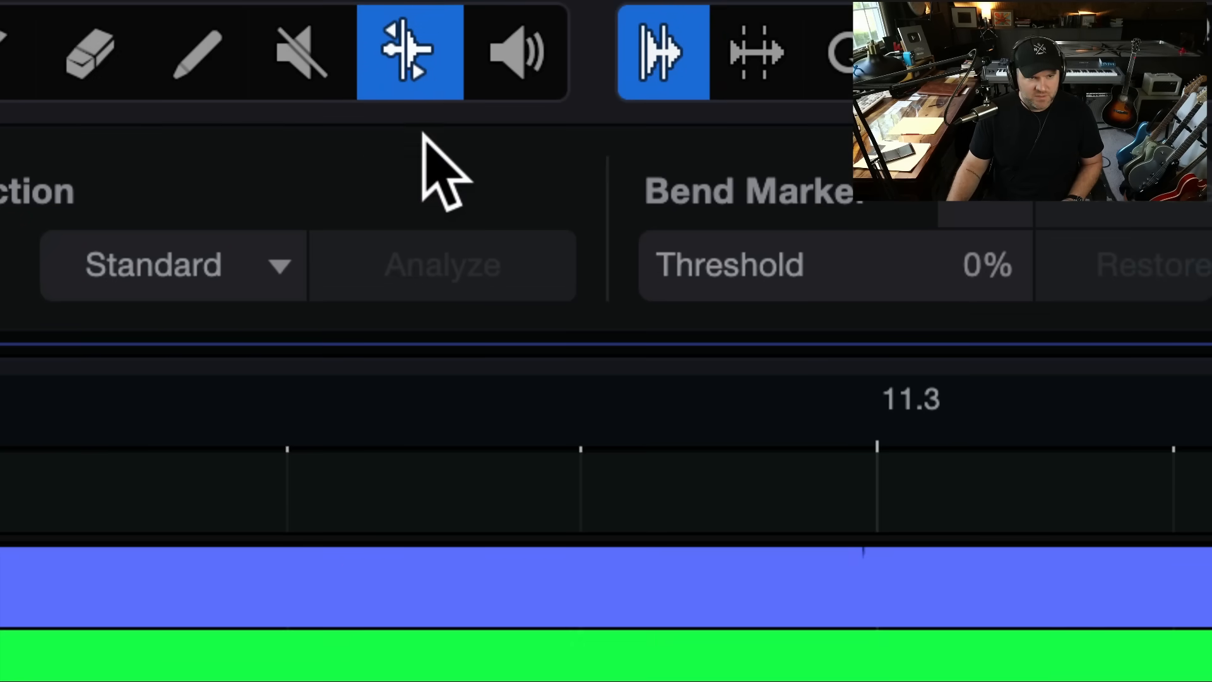
mouse_move(411, 51)
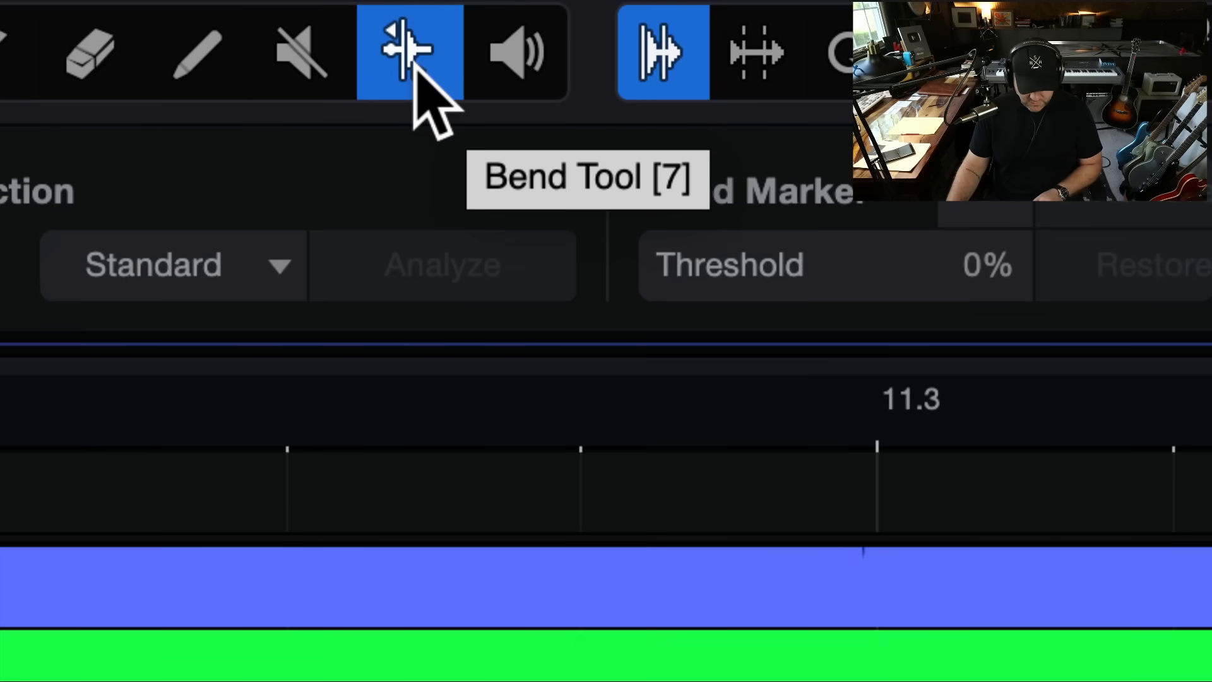
Step: Switch to the Bend Tool with key 7 for marking VOX 2 transients
key(7)
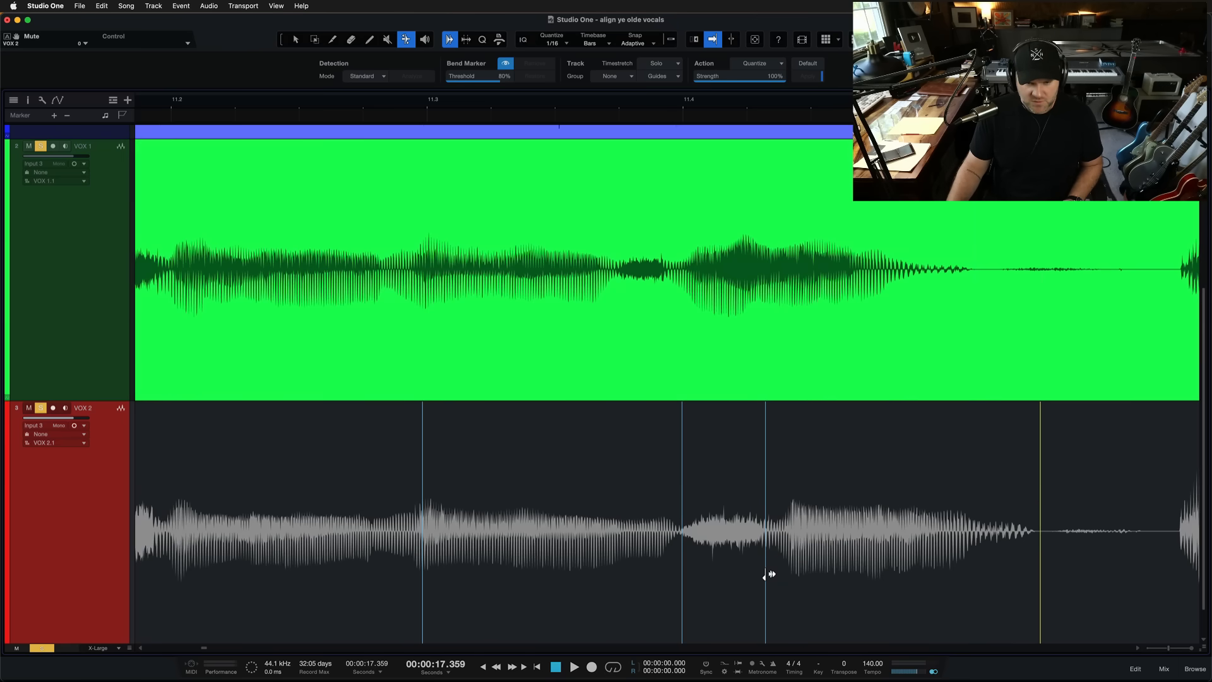
mouse_move(686, 563)
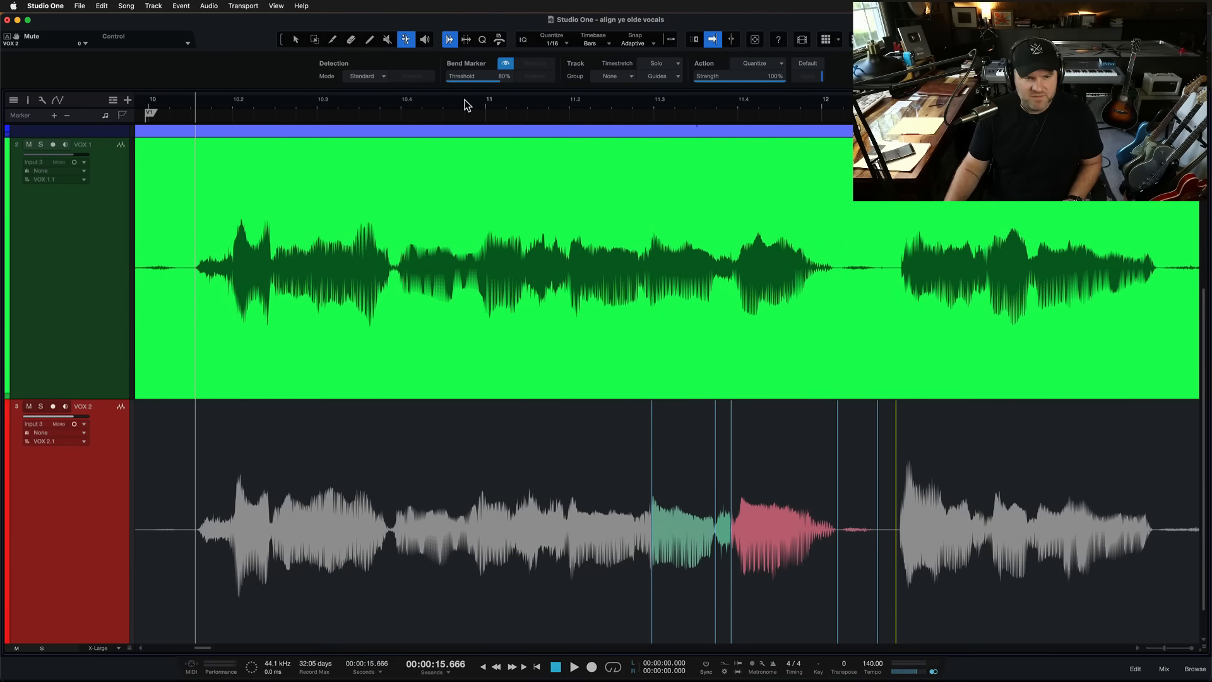
click(573, 667)
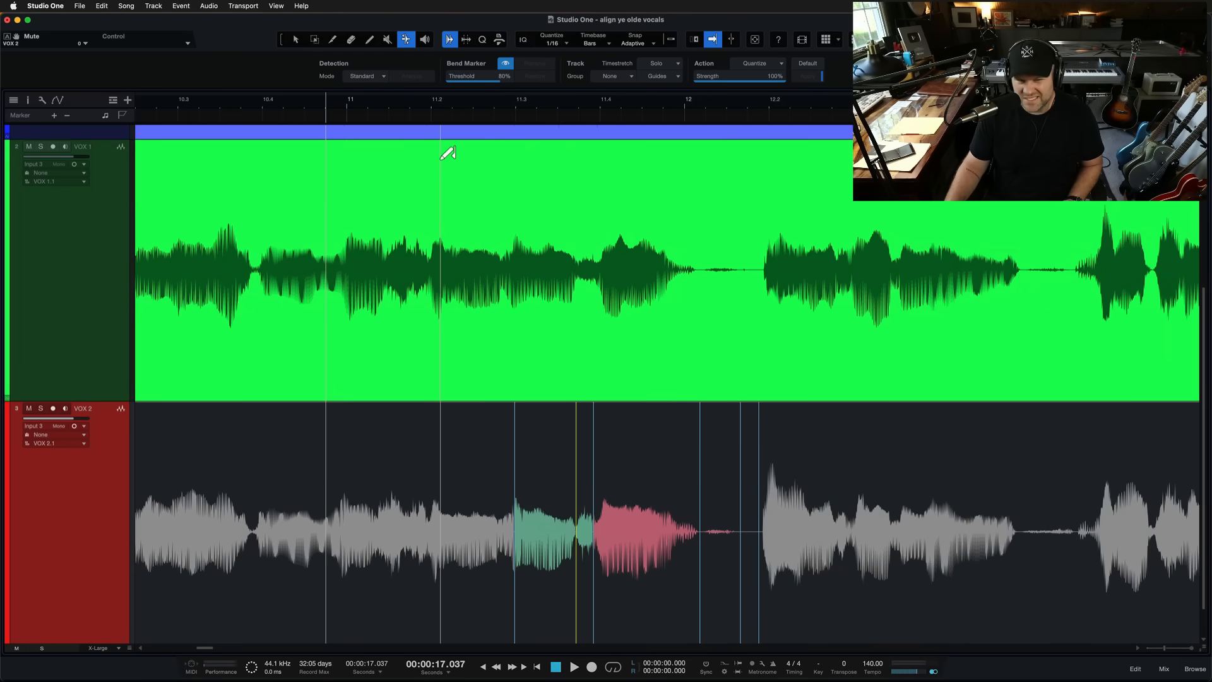
click(574, 667)
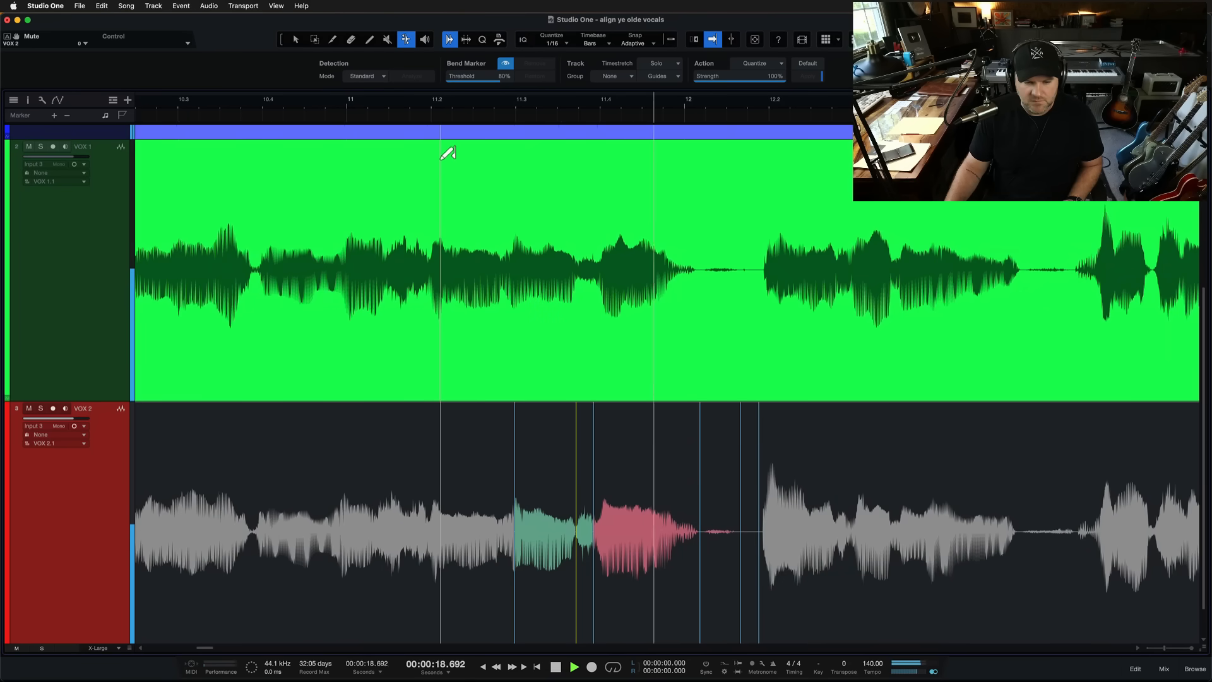
scroll(right, 3)
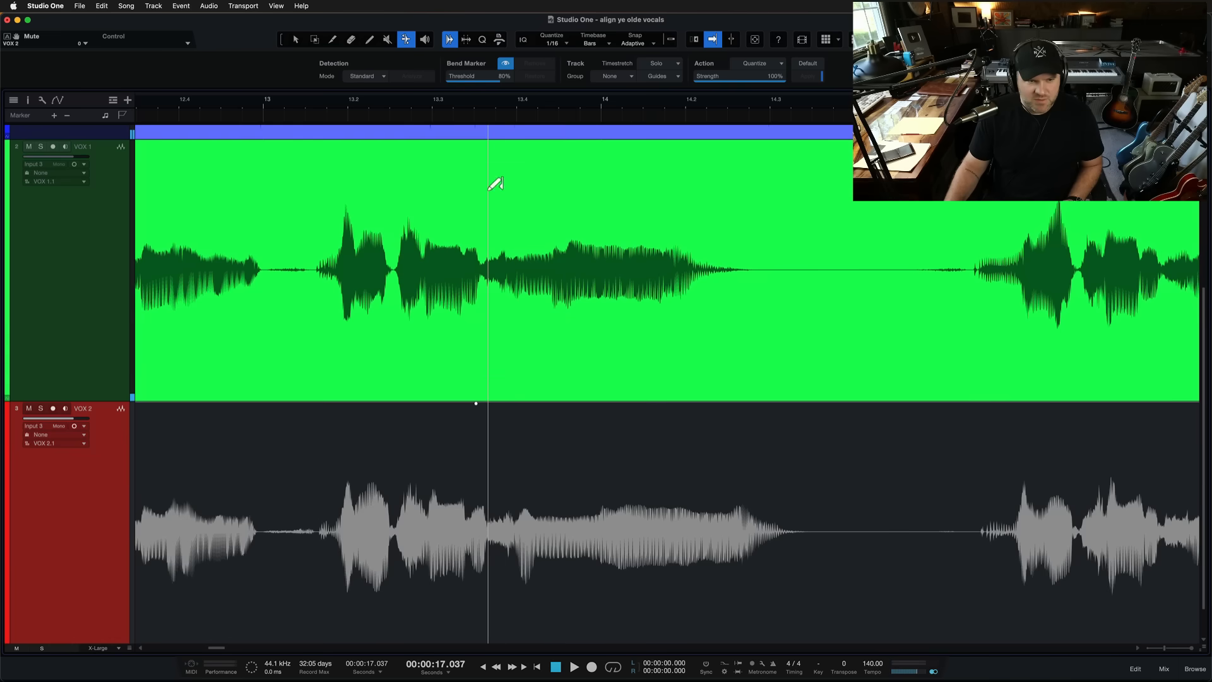
Step: Start playback near bar 13 and shift a VOX 2 syllable to match VOX 1
click(574, 667)
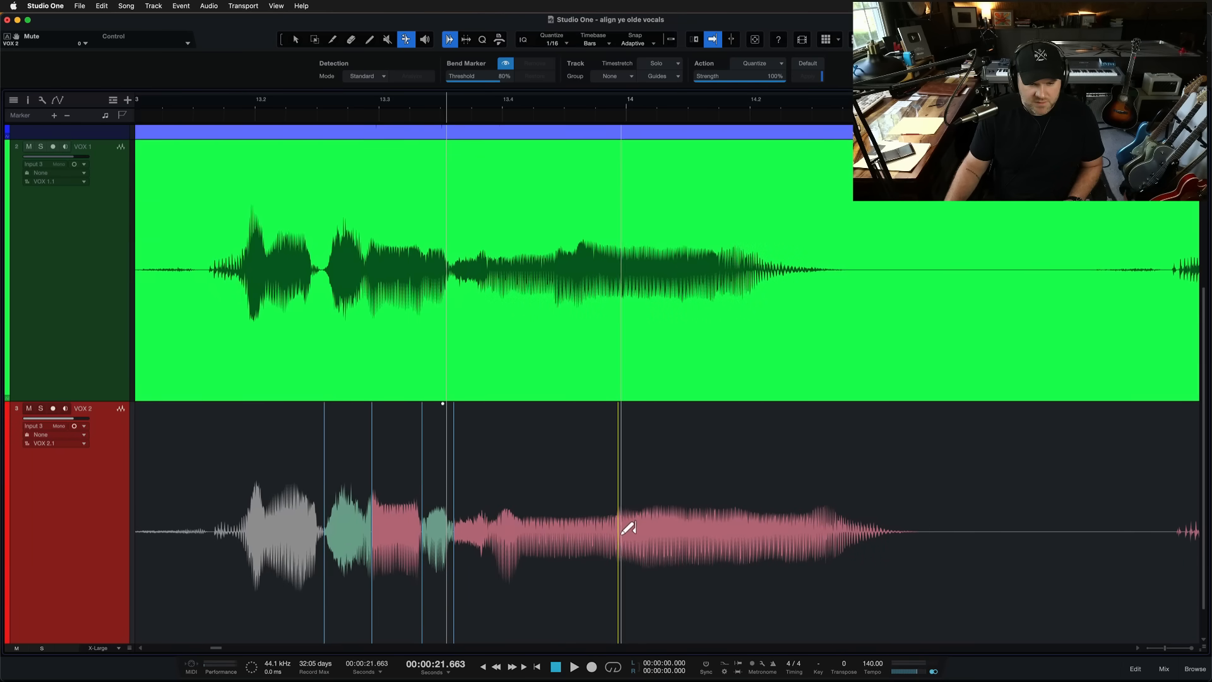
drag(619, 531, 561, 531)
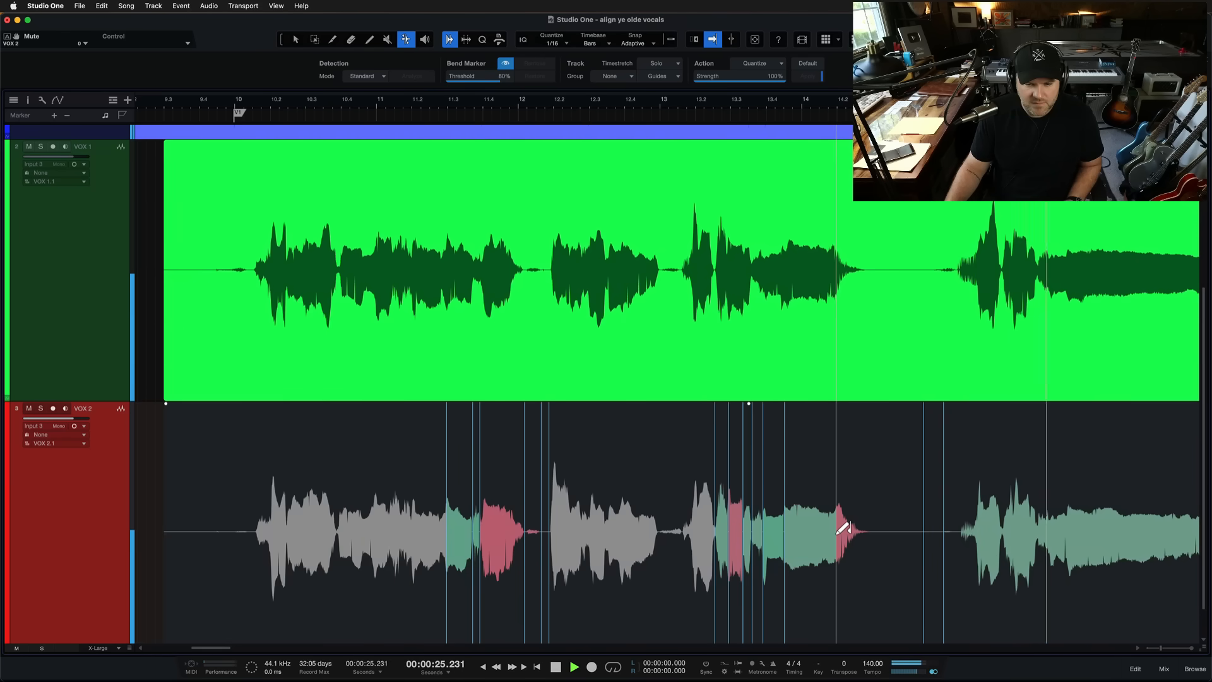
Step: Stop playback after auditioning the aligned vocals across bars 10–14
key(cmd+s)
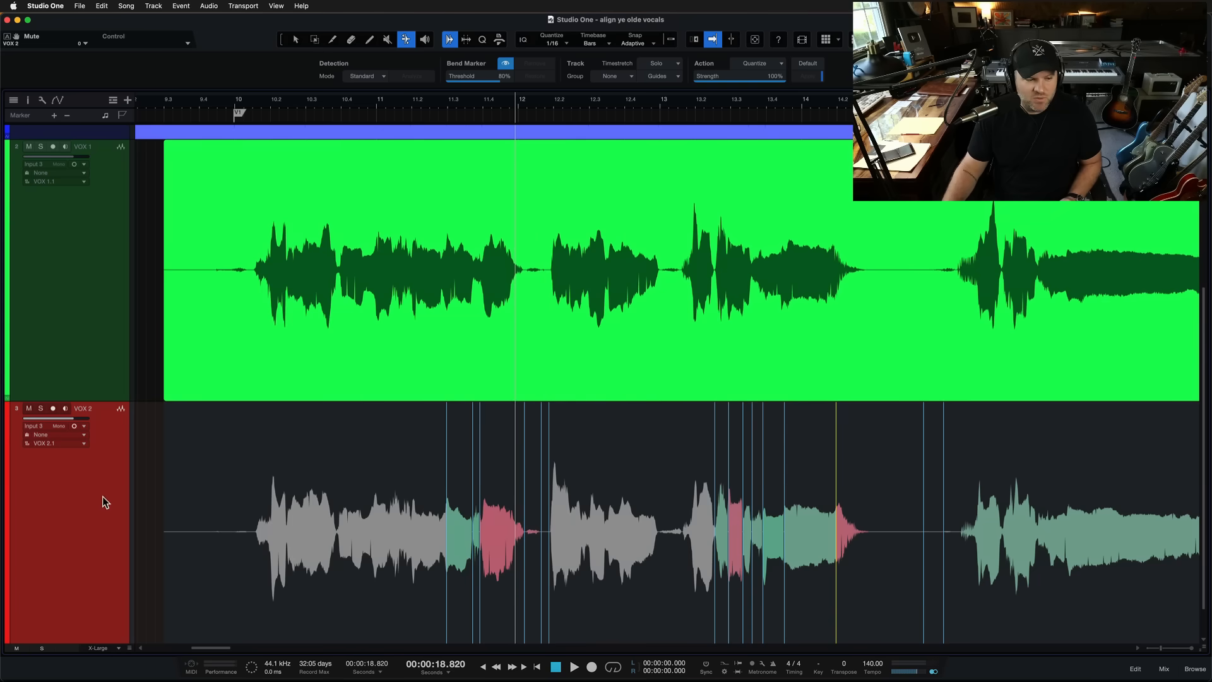
mouse_move(96, 537)
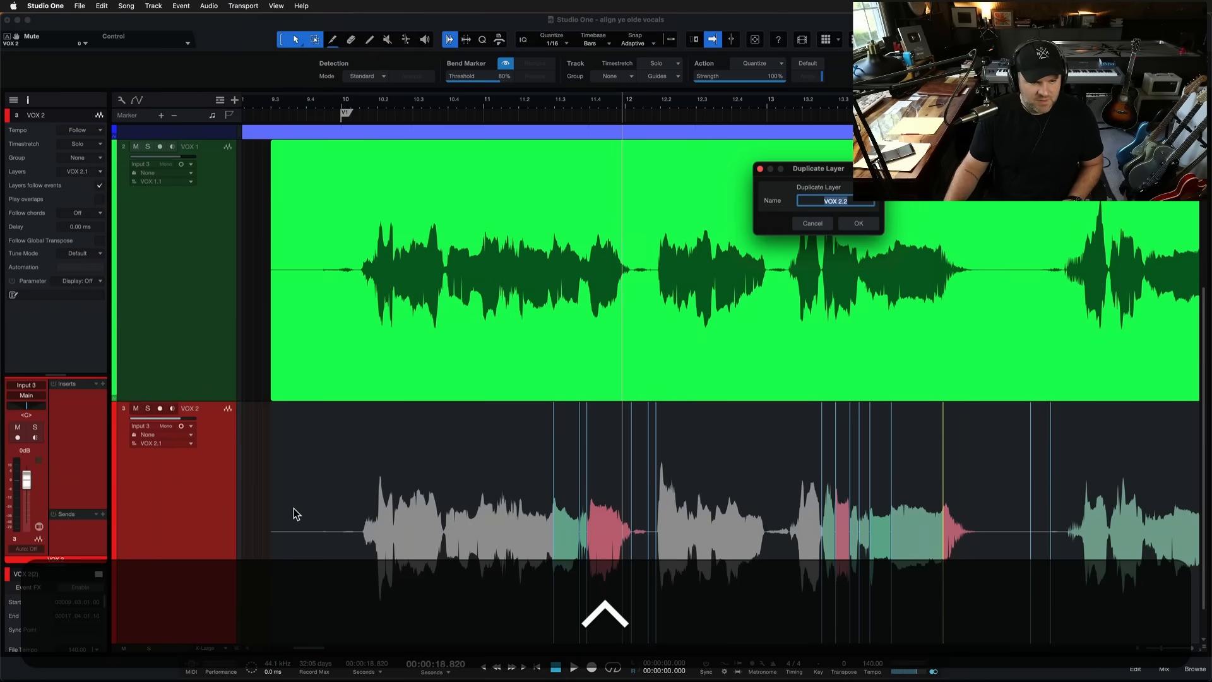
Step: Confirm the duplicate layer VOX 2.2 and render its bent vocal to audio
click(856, 223)
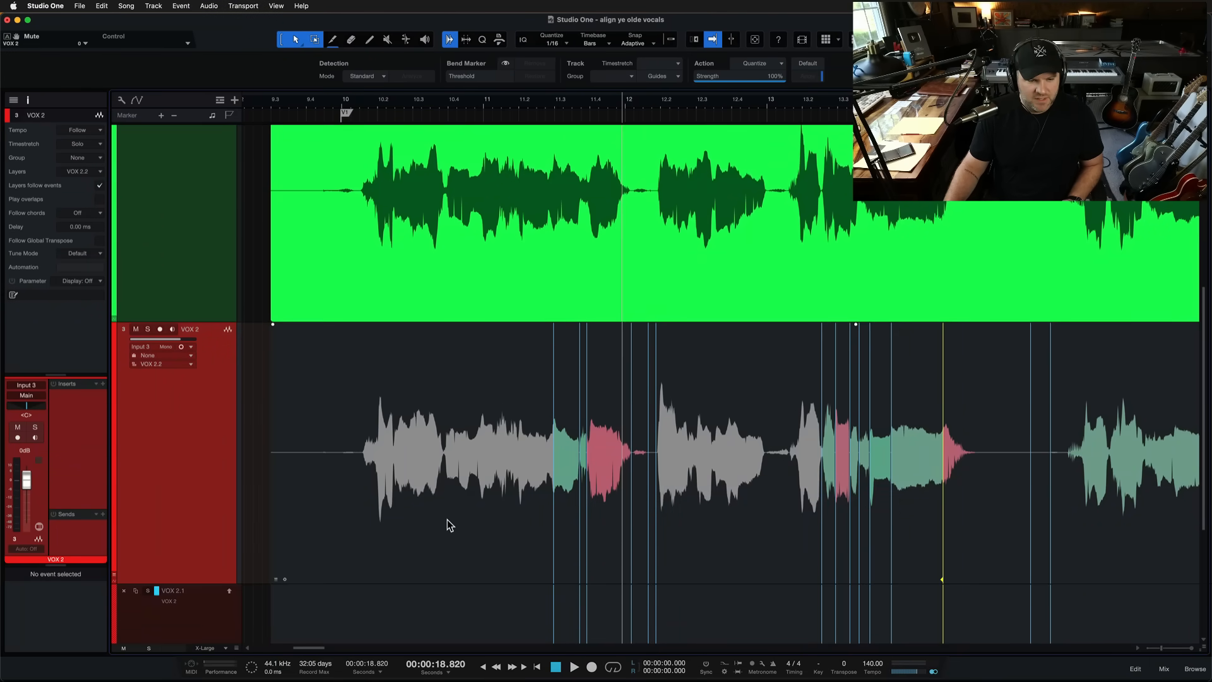
key(cmd+b)
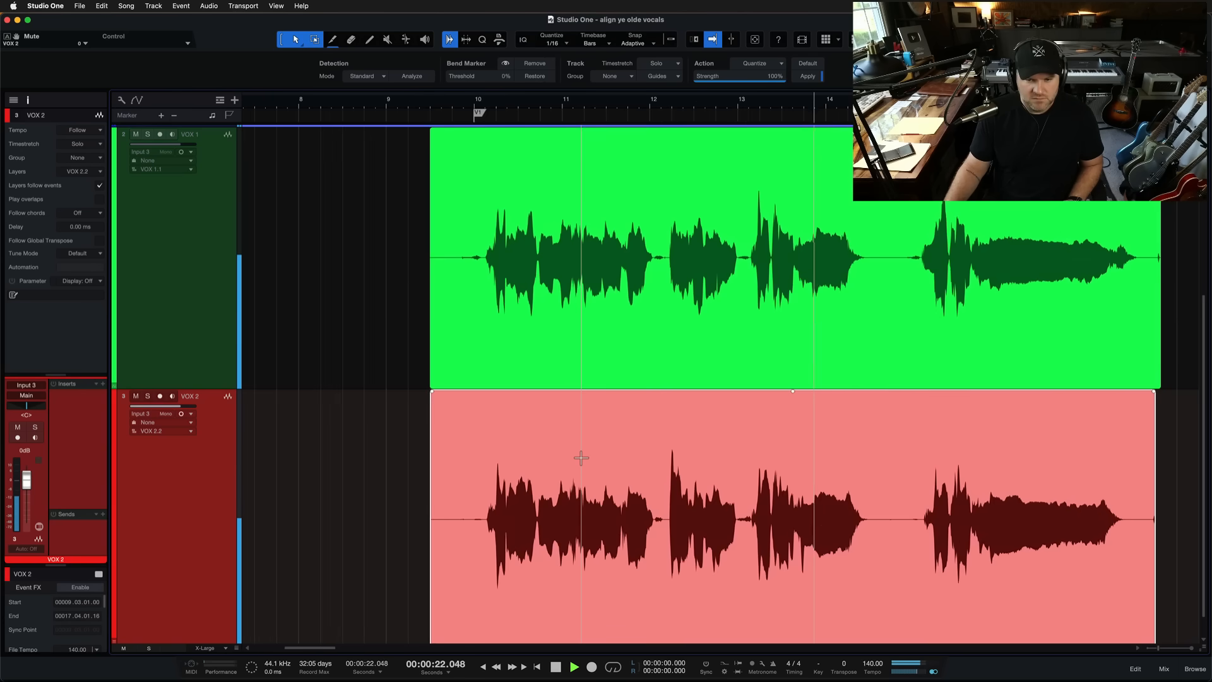
Step: Save the song with the rendered VOX 2.2 layer
key(cmd+s)
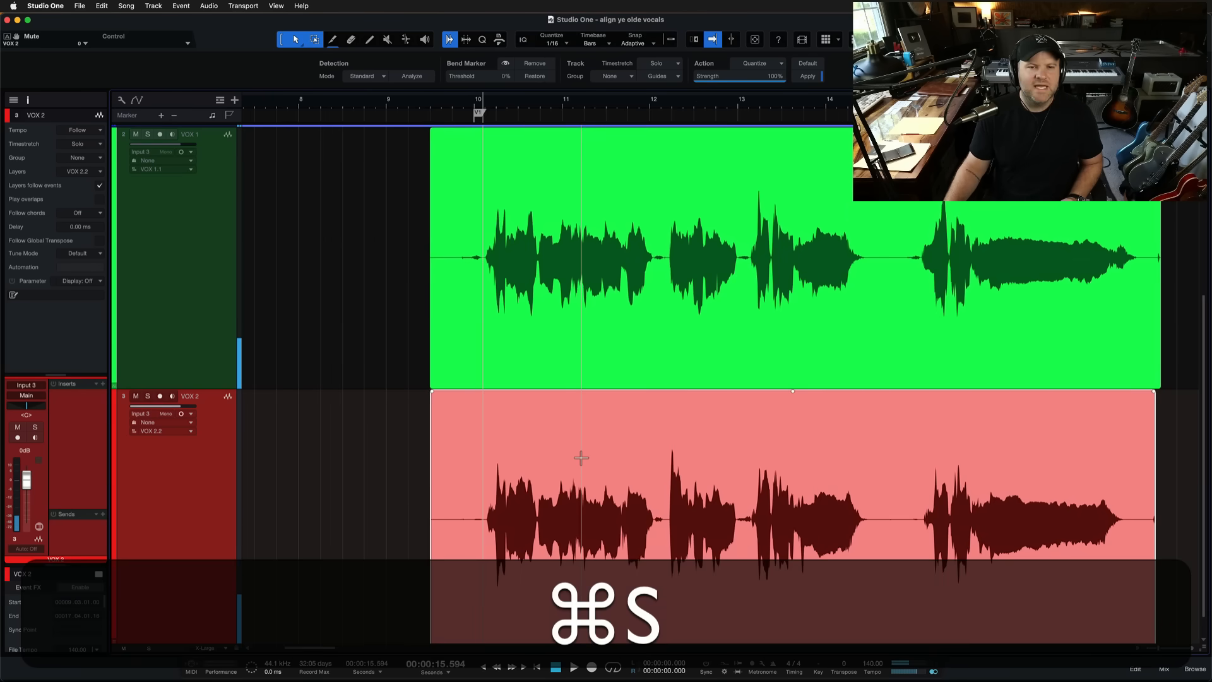
key(cmd+s)
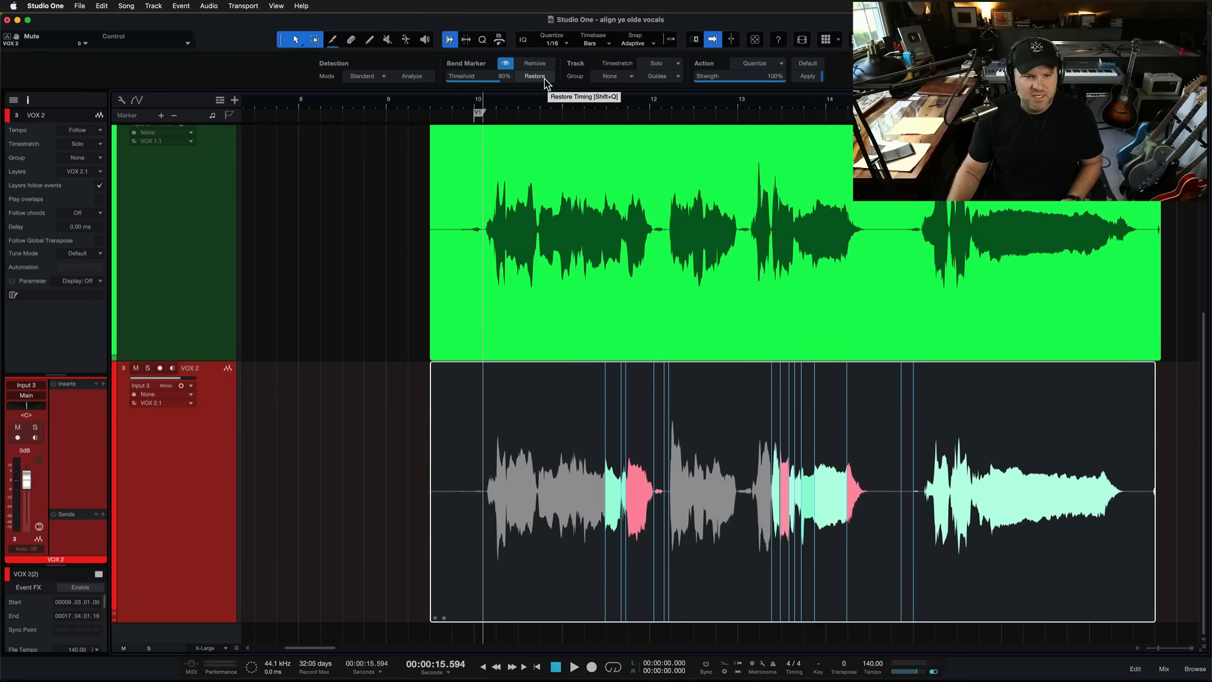
Step: Restore VOX 2.1's original timing, switch VOX 2 back to layer VOX 2.2, and save
click(535, 76)
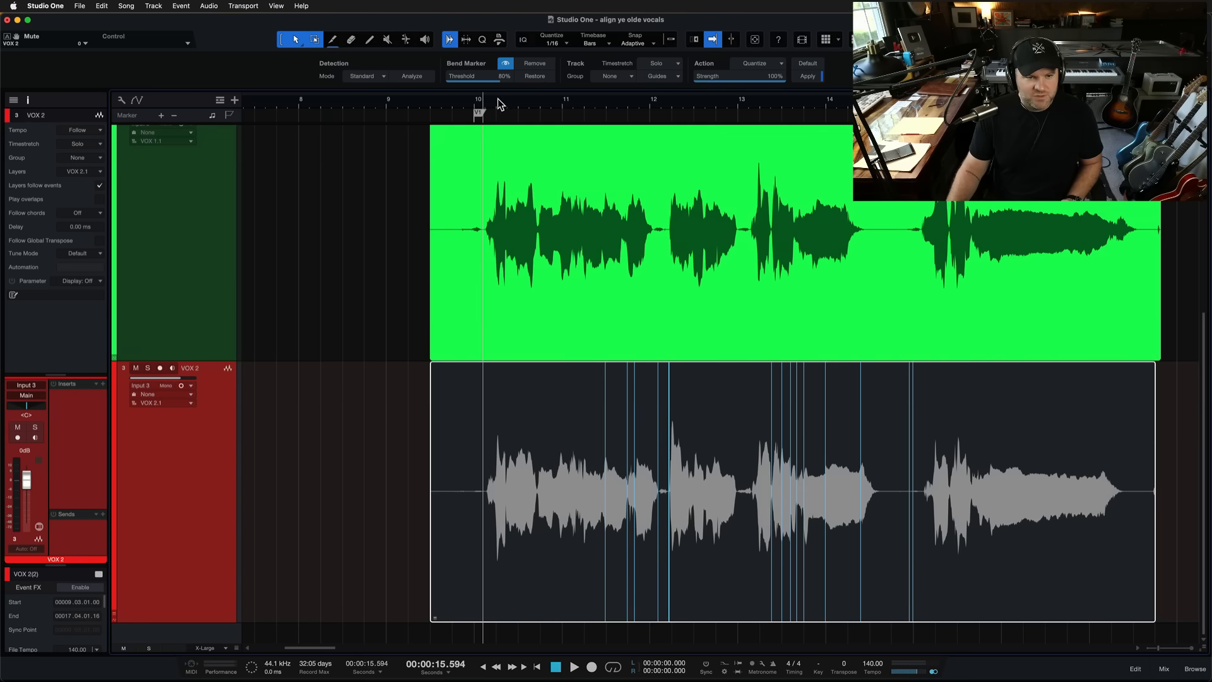
click(575, 667)
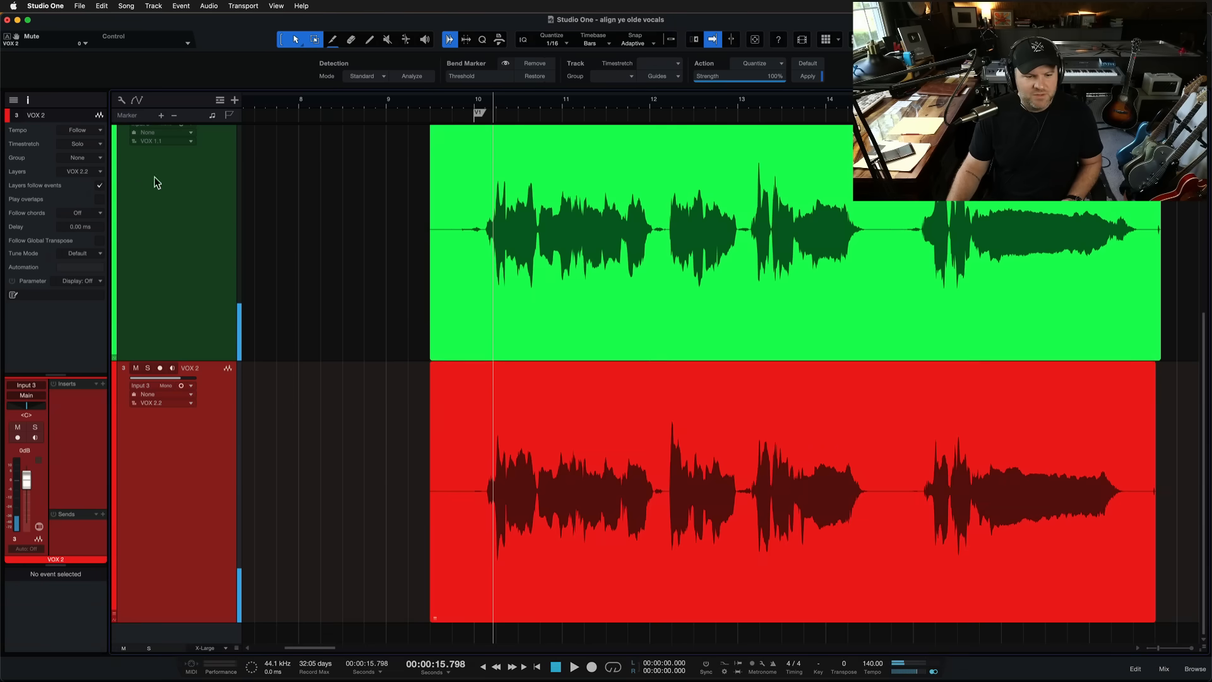
click(575, 667)
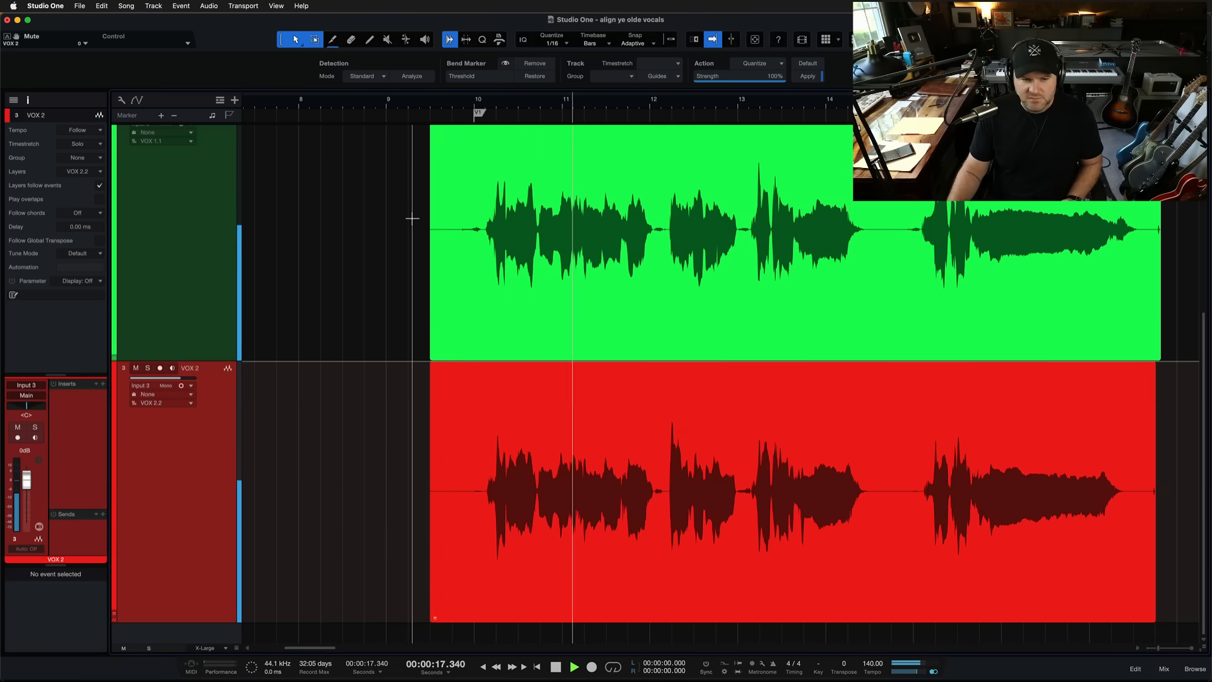
key(cmd+s)
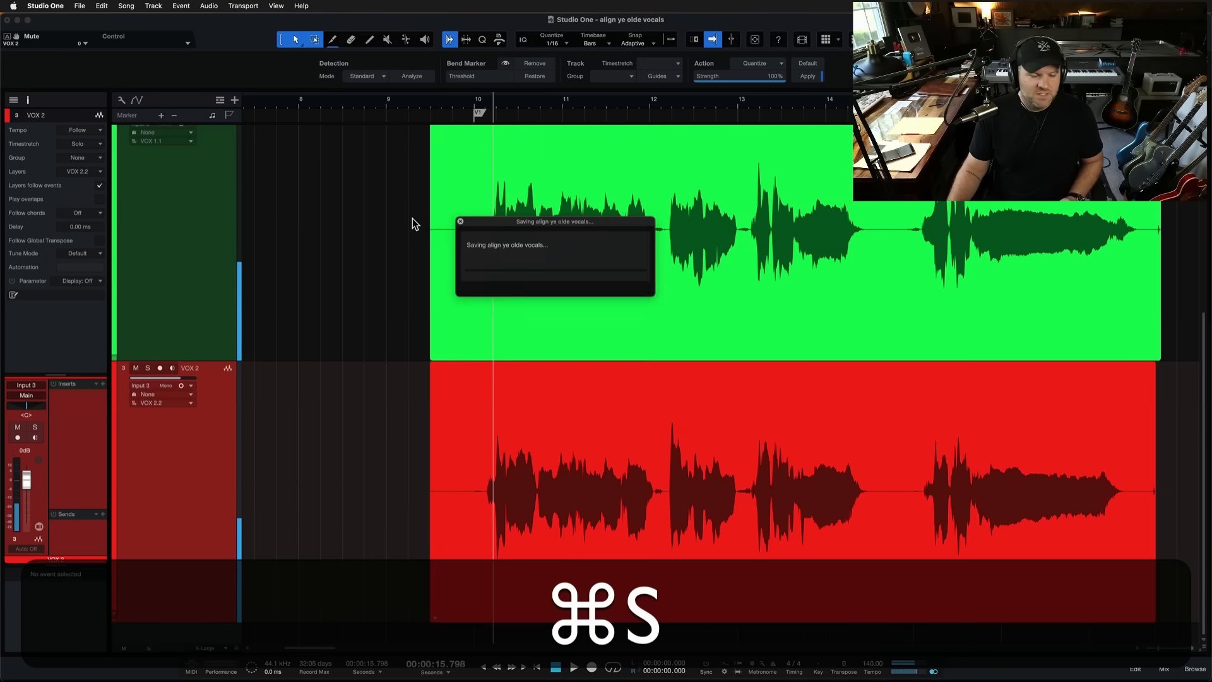